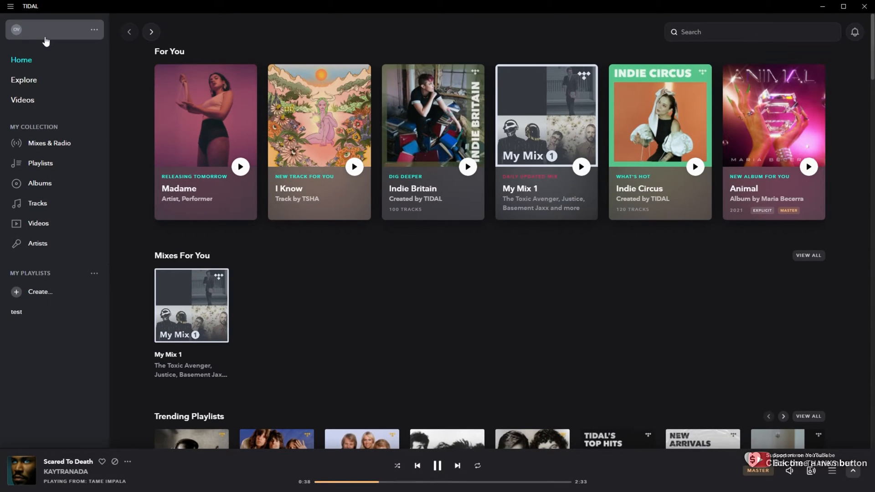
mouse_move(98, 36)
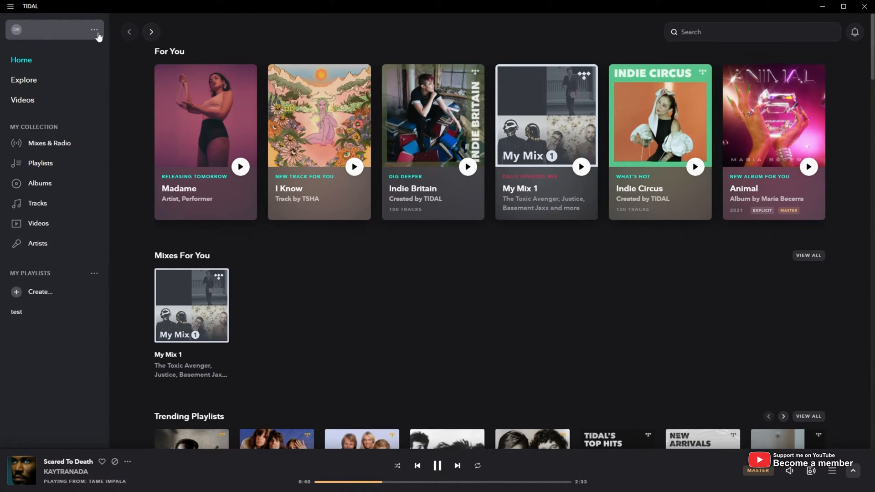
Step: Open TIDAL account settings and scroll down to the 'Connect to Last.fm' option
click(54, 30)
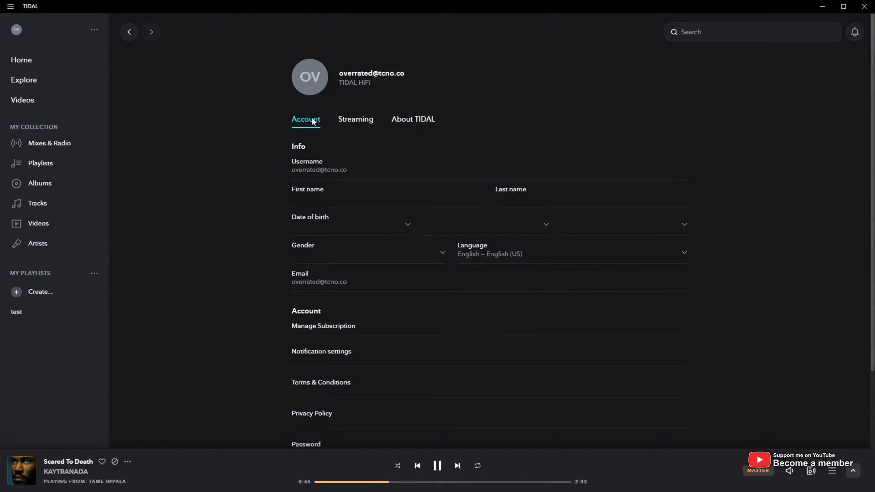
scroll(down, 3)
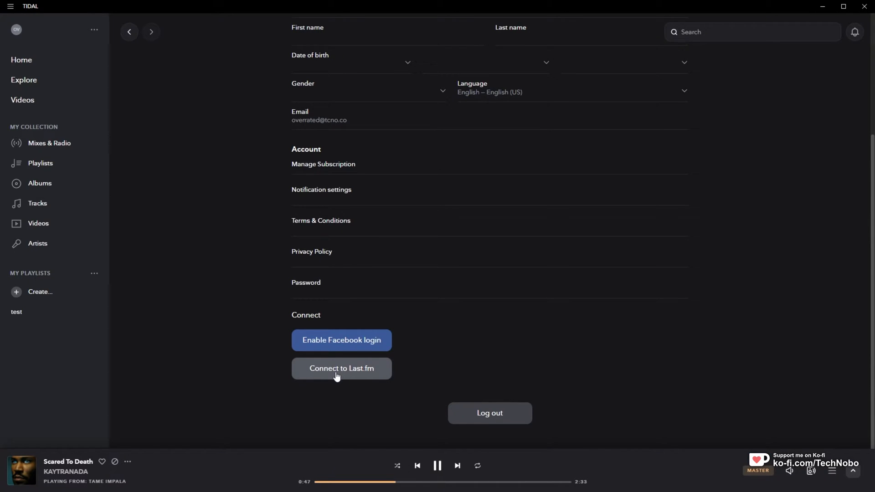
Step: Start the Last.fm connection and allow TIDAL access to the Last.fm account
click(341, 368)
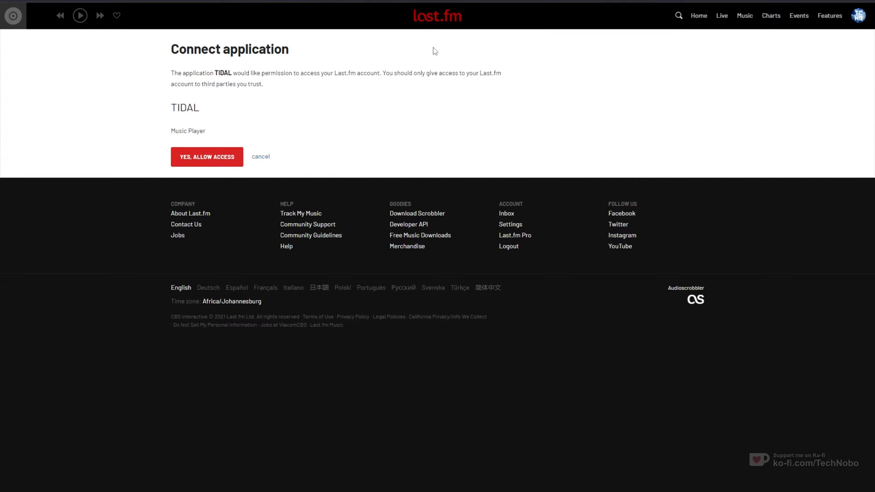
mouse_move(217, 156)
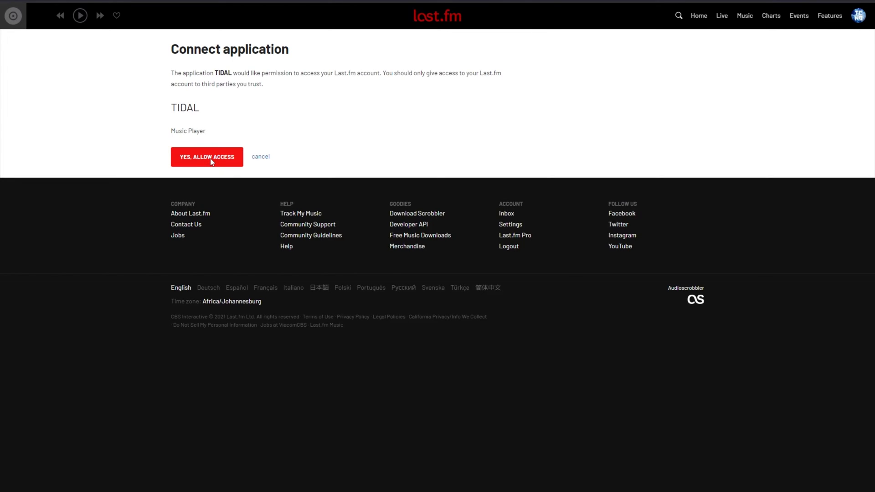
click(206, 158)
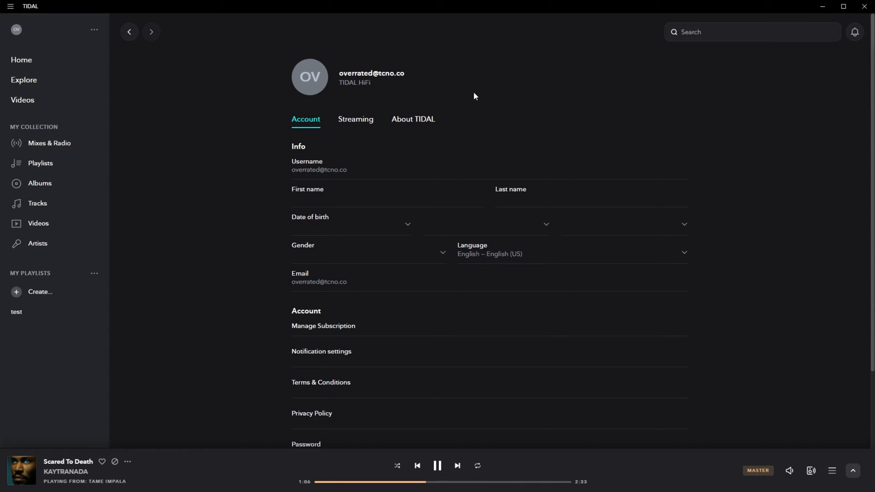
Step: Scroll to Connect and confirm the button now reads 'Disconnect from Last.fm'
scroll(down, 3)
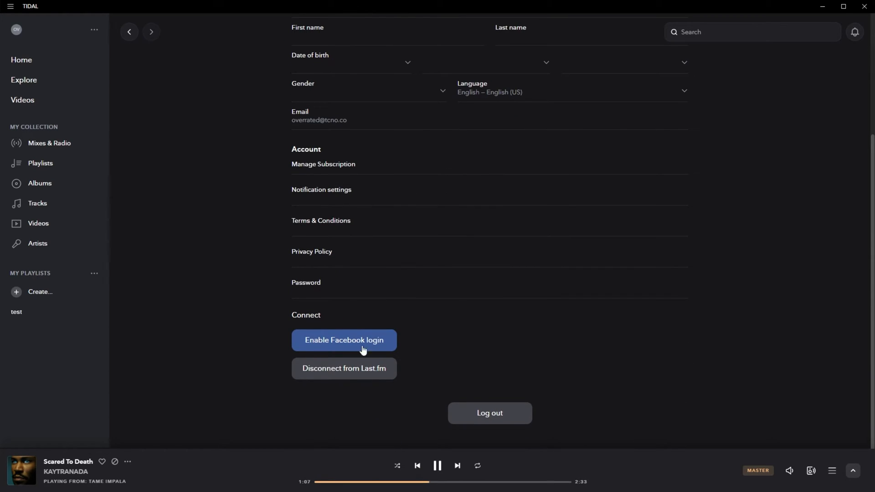
mouse_move(363, 350)
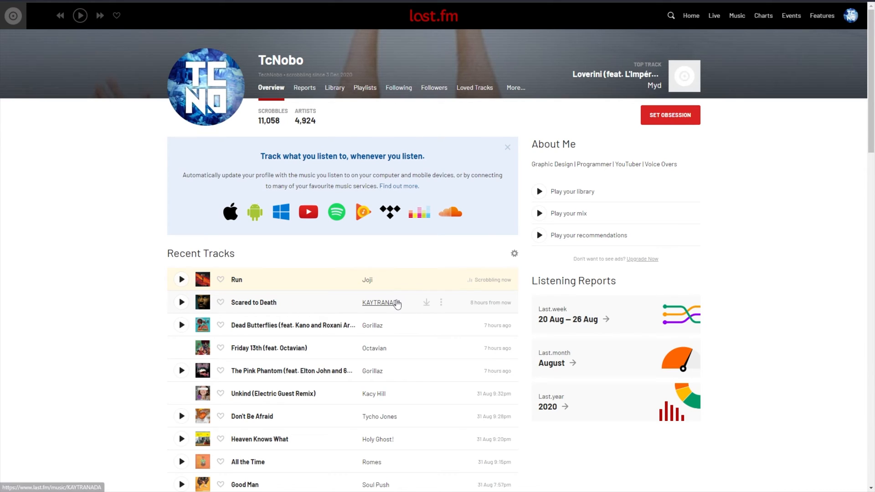
mouse_move(415, 291)
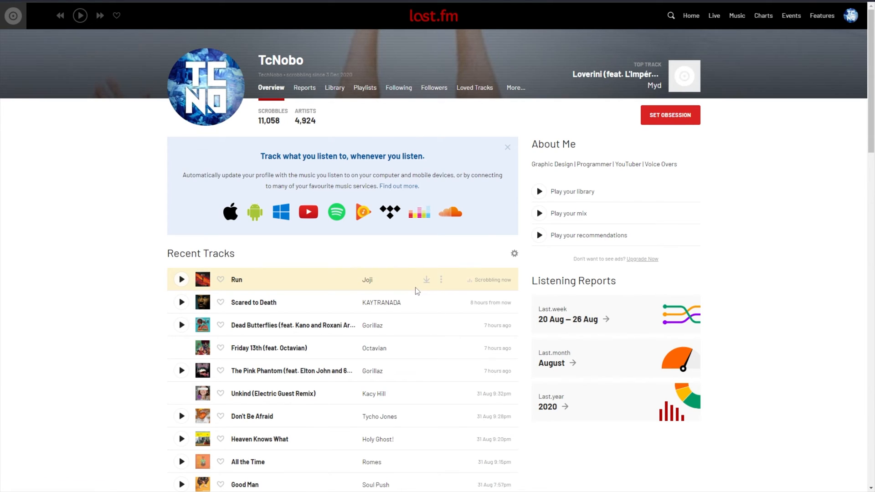